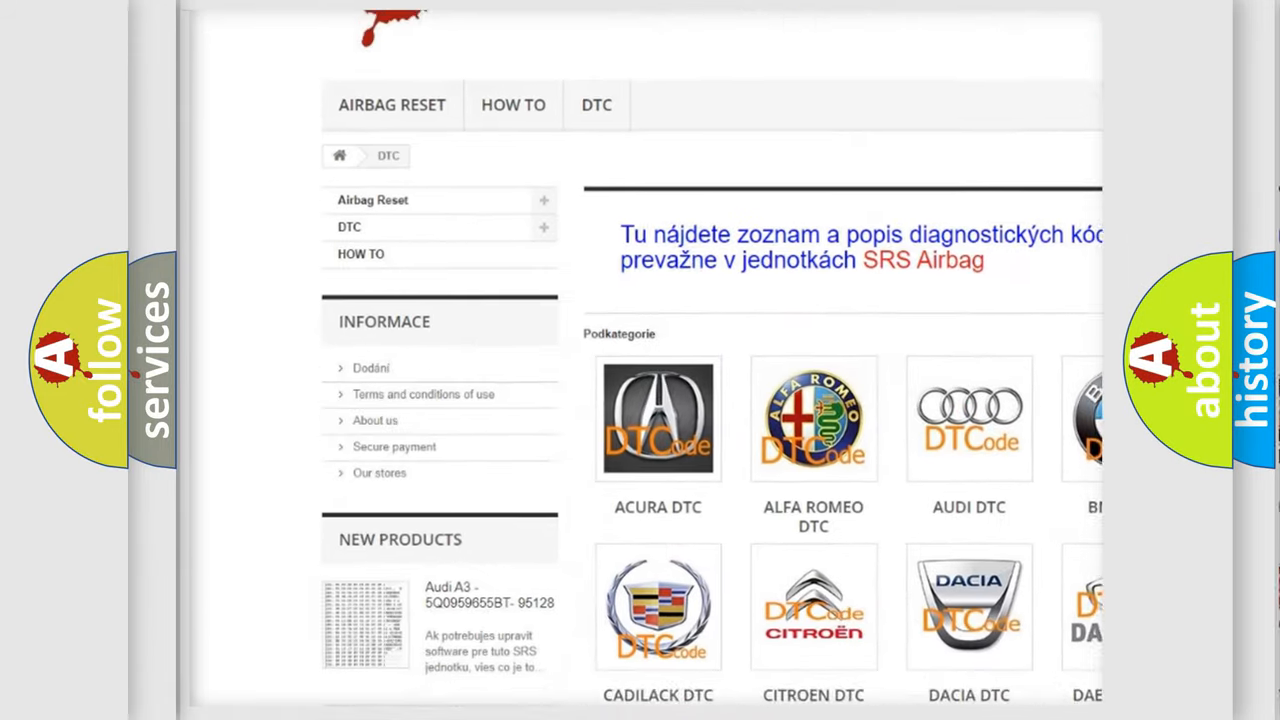
# - Scroll the DTC brand overview and select the AUDI DTC tile to list Audi code subcategories
pyautogui.scroll(-3)
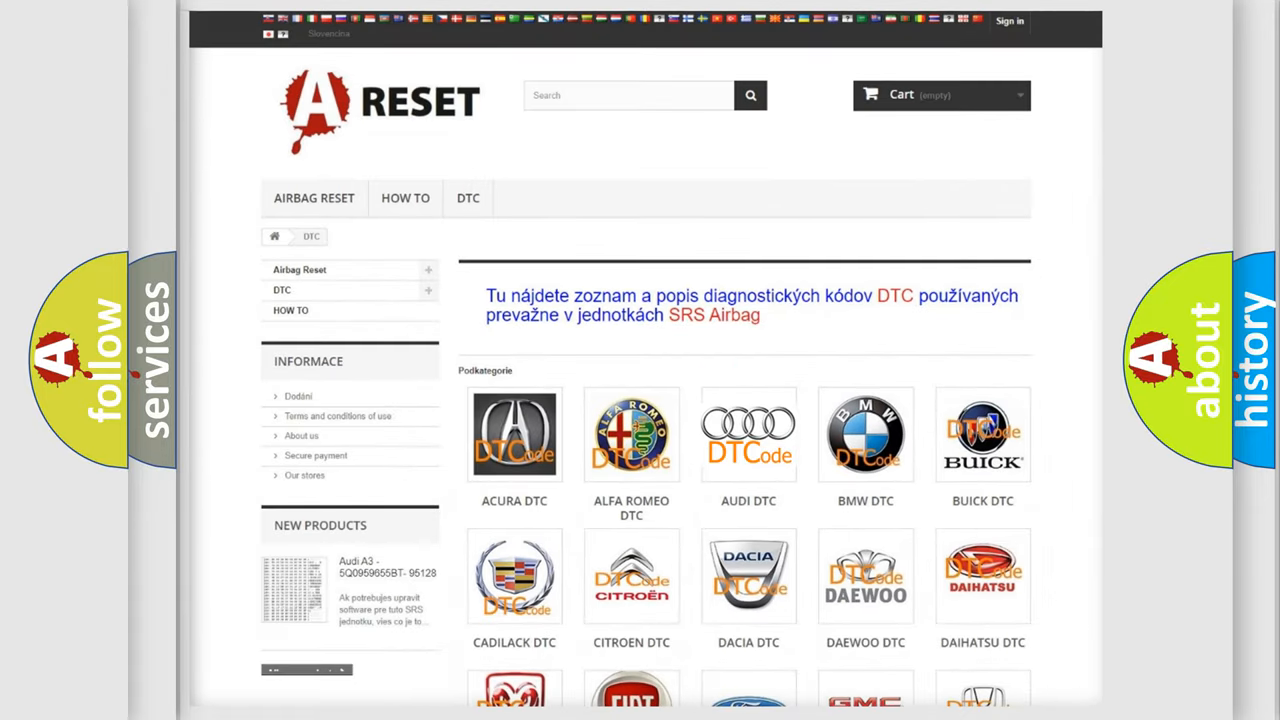
pyautogui.click(748, 434)
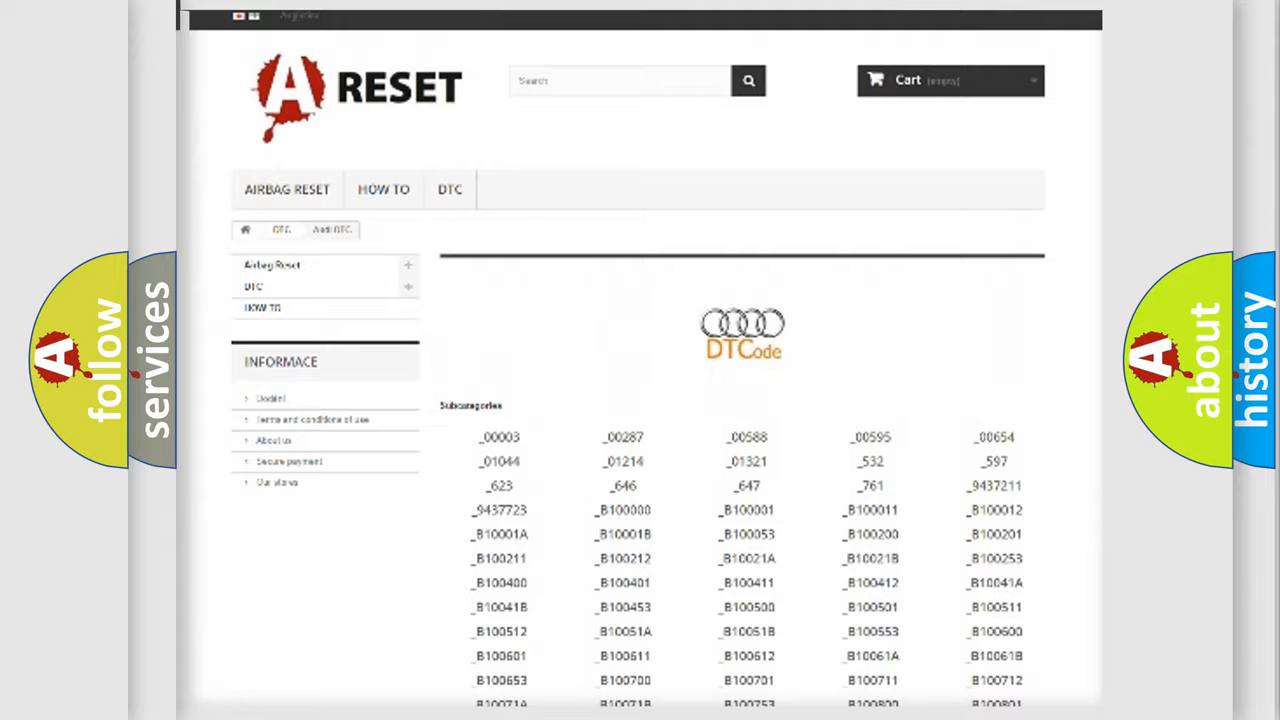